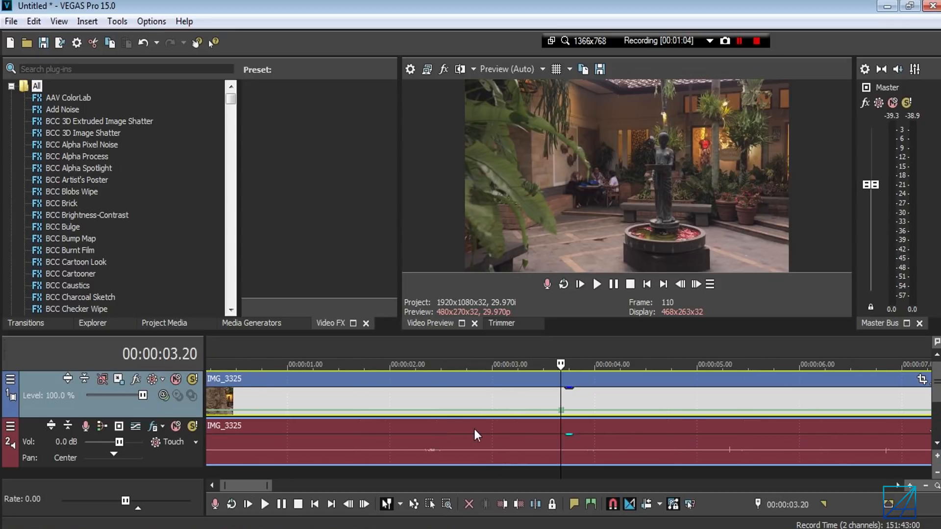
{"action": "mouse_move", "coordinate": [561, 414]}
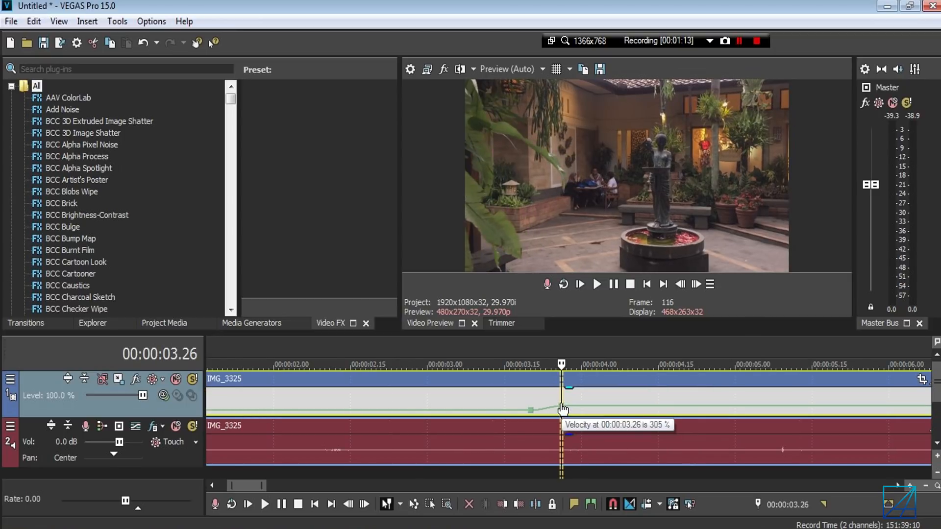
Step: Raise the velocity envelope point near the four-second mark to about 1,000%
{"action": "left_click_drag", "start_coordinate": [563, 409], "coordinate": [563, 391]}
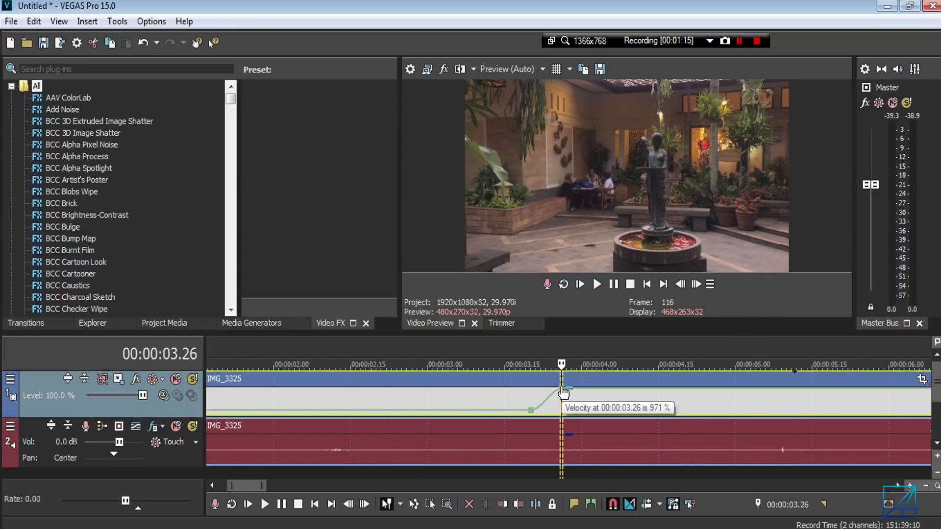
{"action": "left_click_drag", "start_coordinate": [561, 387], "coordinate": [557, 390]}
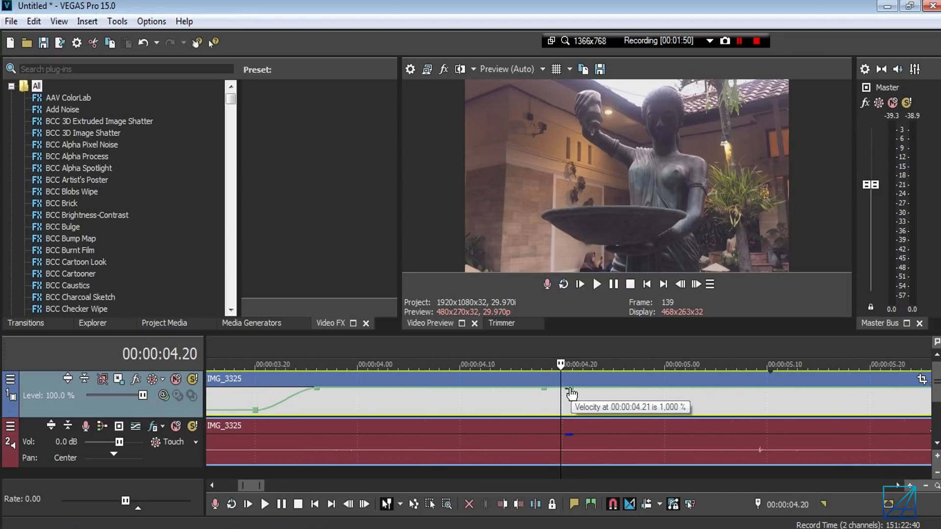
Step: Apply a preset from the context menu to the peak velocity envelope point
{"action": "right_click", "coordinate": [569, 391]}
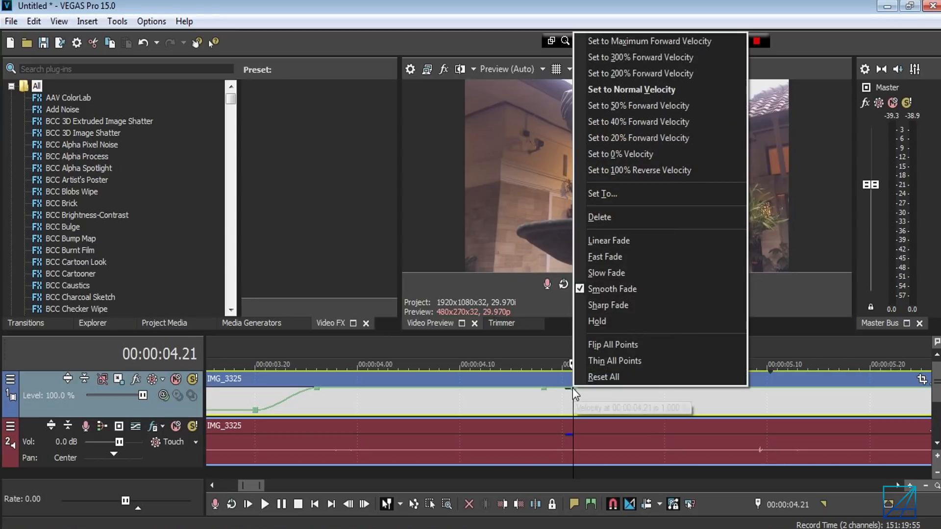
{"action": "left_click", "coordinate": [630, 89]}
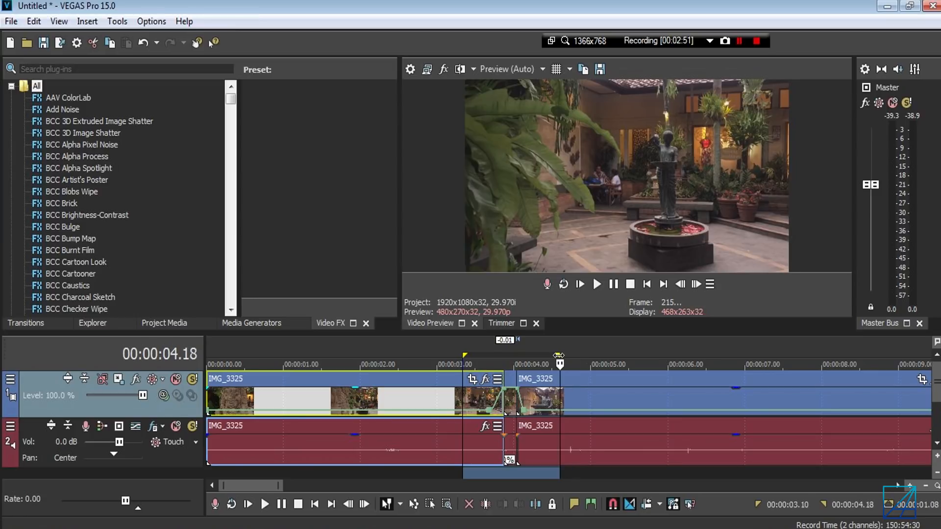
Step: Mute audio track 2 from its track header
{"action": "left_click", "coordinate": [151, 21]}
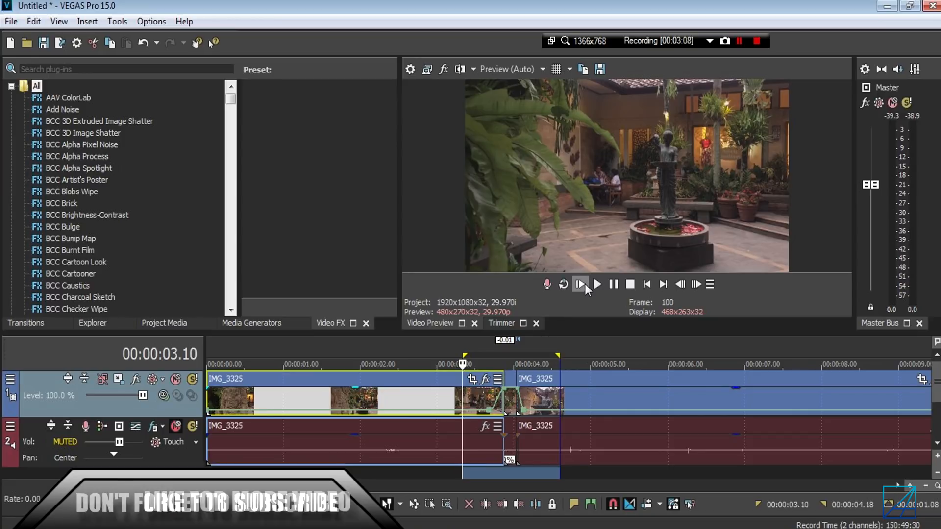
Step: Play the sped-up section from its start, pausing and resuming to review the ramp
{"action": "left_click", "coordinate": [596, 285]}
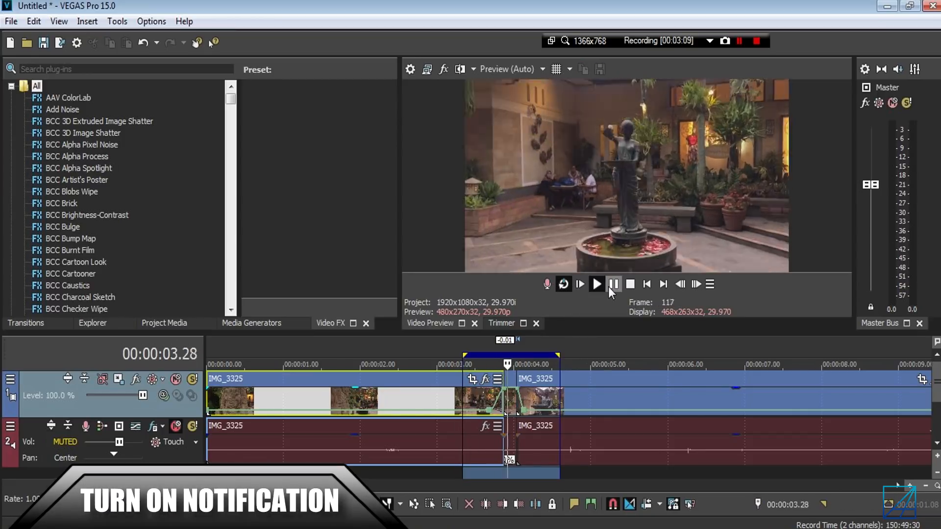
{"action": "mouse_move", "coordinate": [614, 285]}
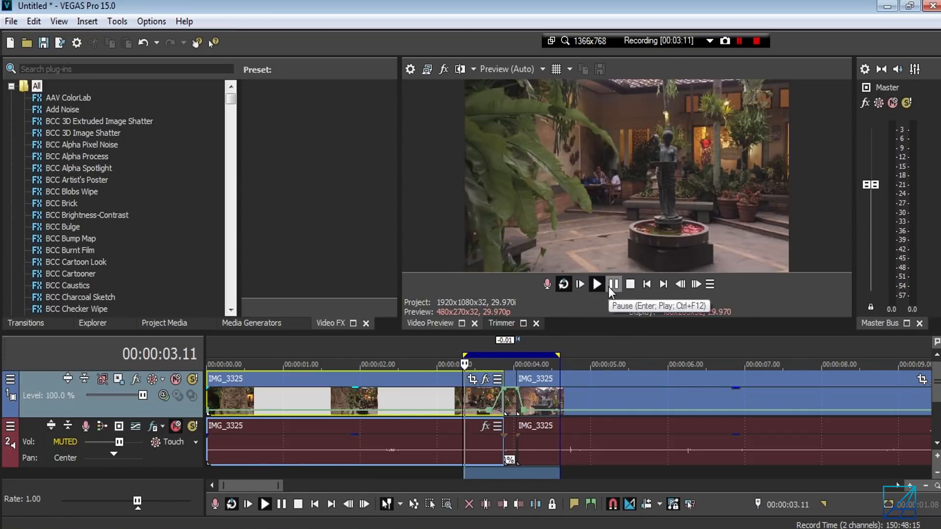
{"action": "left_click", "coordinate": [597, 284]}
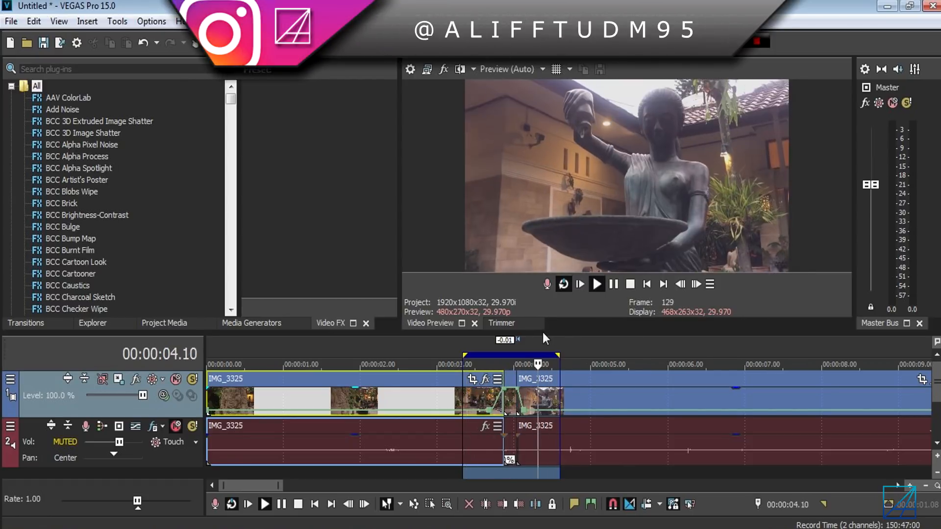
{"action": "left_click", "coordinate": [597, 284]}
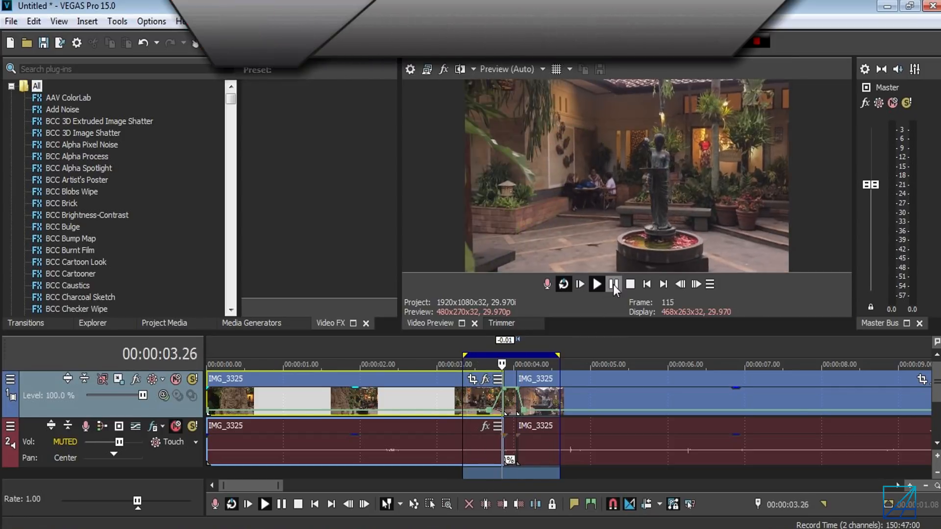